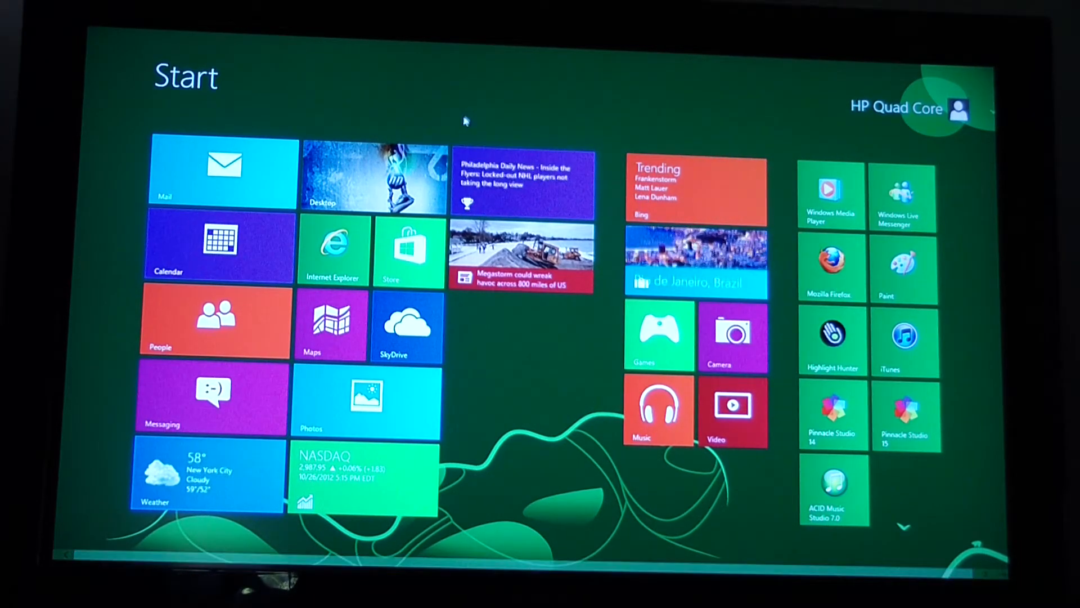
# Open the account menu from the user name on the Start screen
pyautogui.click(373, 175)
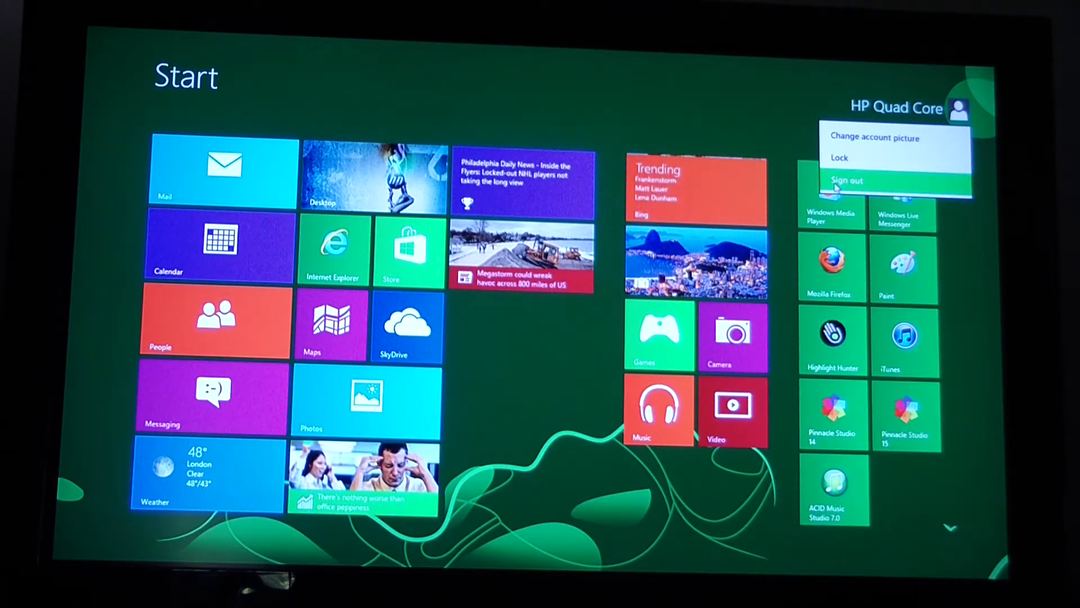
# Choose Sign out from the account menu to end the session
pyautogui.click(846, 180)
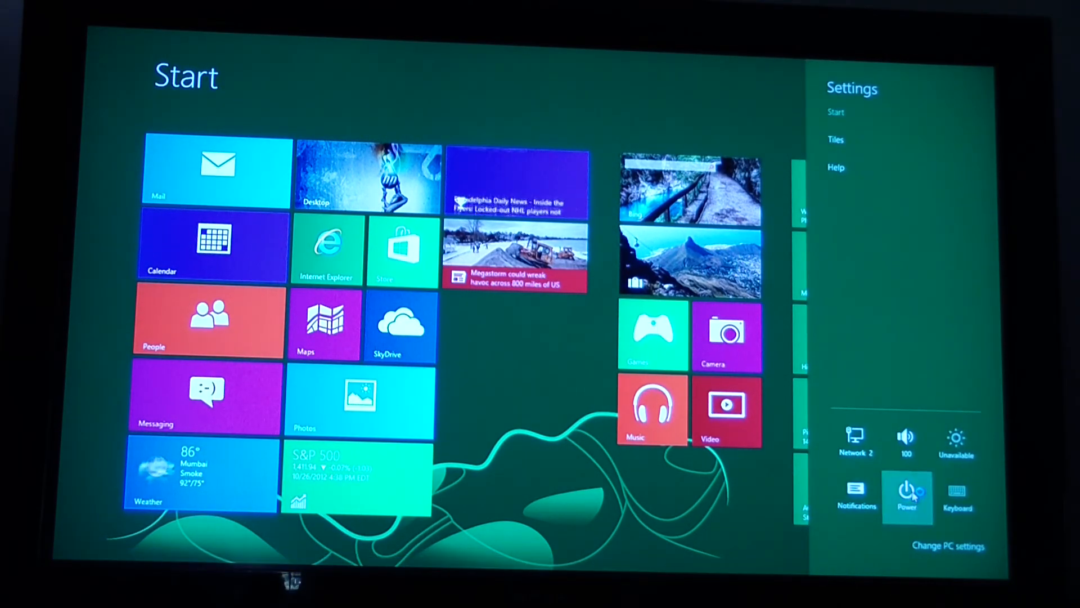
# Open the Power menu in the Settings pane to reveal Sleep, Shut down and Restart
pyautogui.click(906, 492)
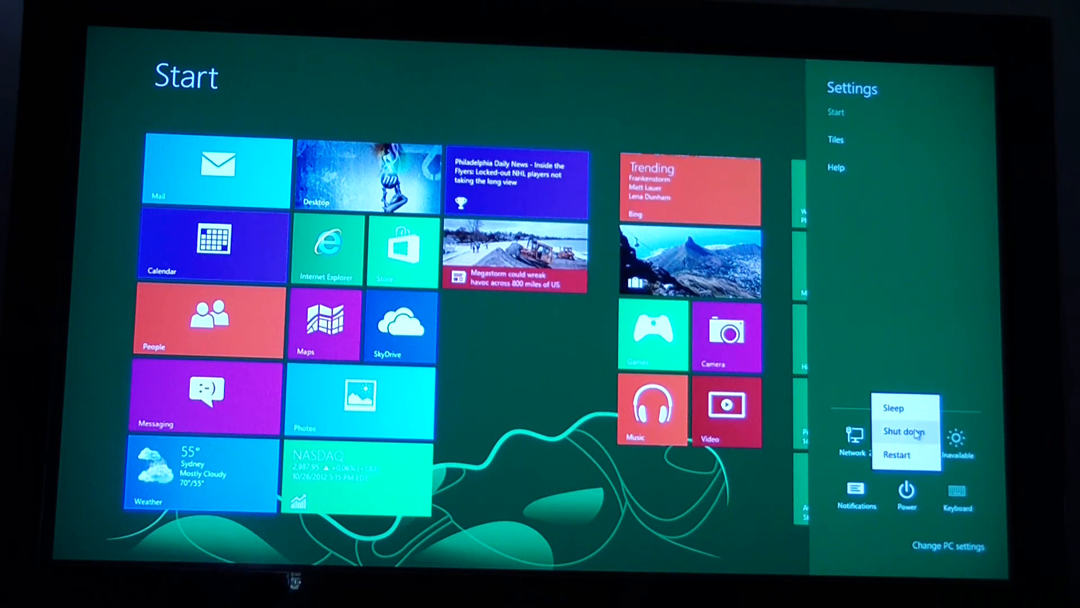